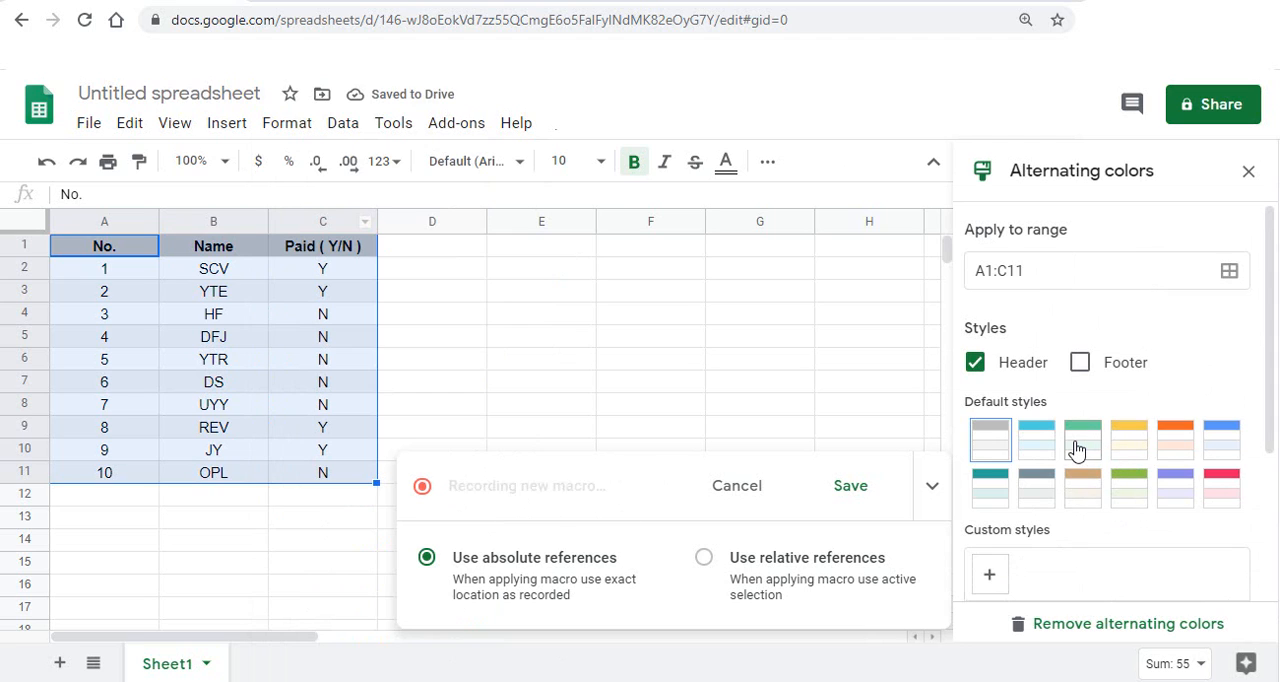
Apply the green default alternating-colors style with header row to A1:C11
click(850, 485)
text(Format)
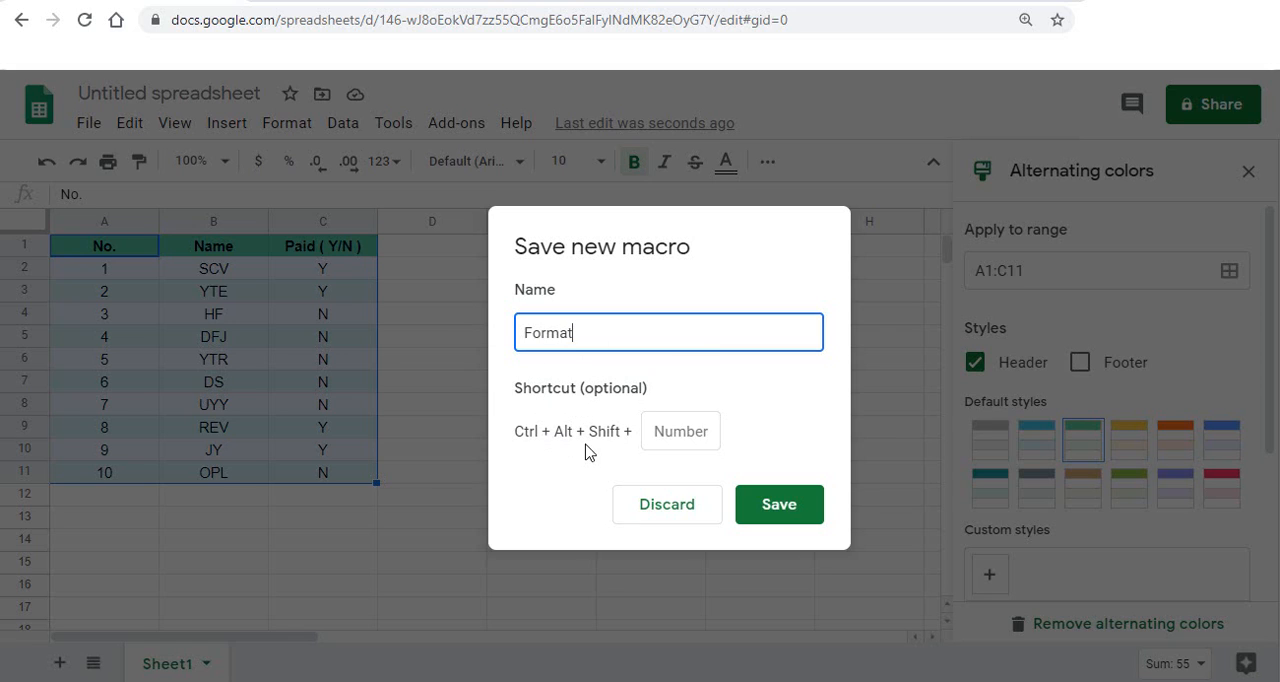